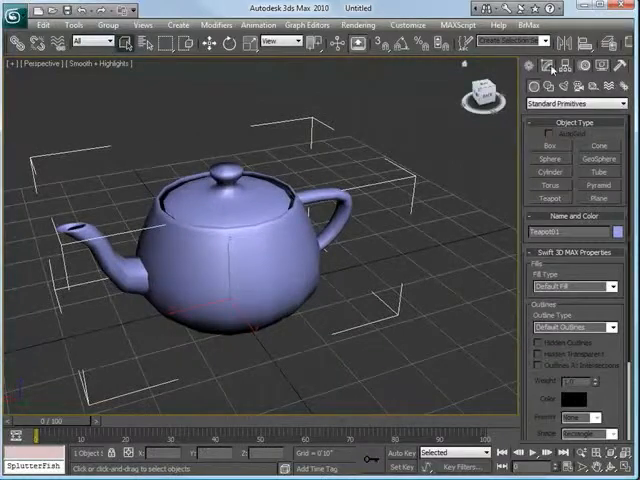
Show Teapot01's modify parameters (radius, segments, teapot parts)
click(562, 66)
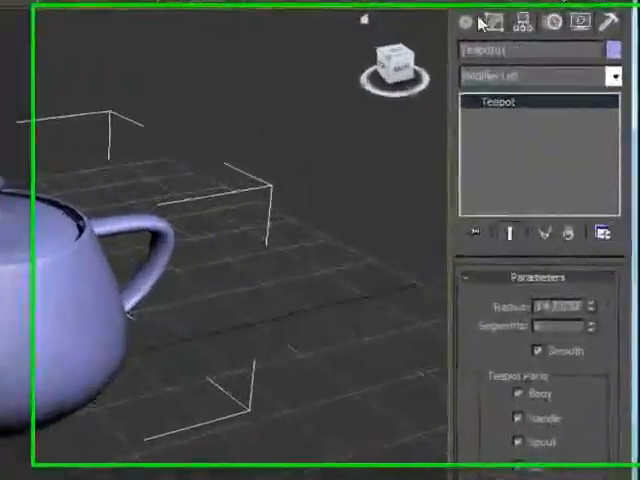
Switch the Create panel to Helpers to place a WildPockets exporter helper
click(564, 49)
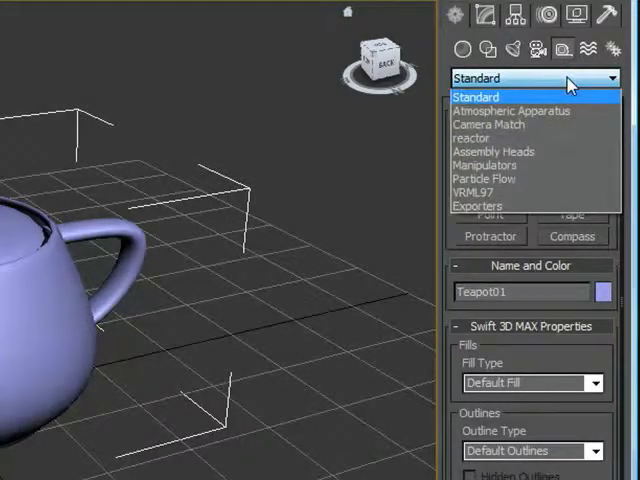
mouse_move(535, 205)
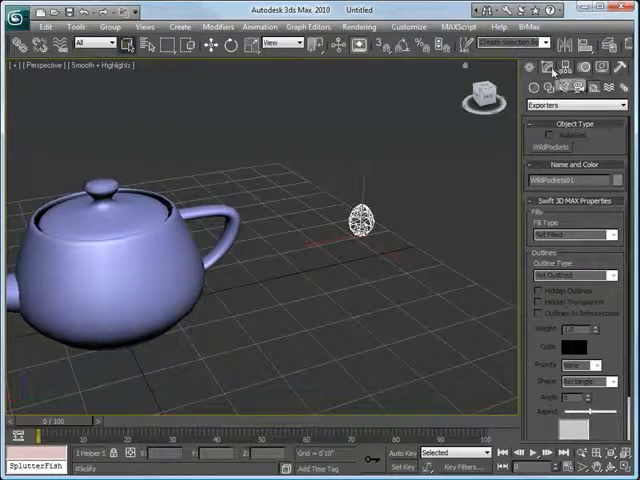
Show the WildPockets01 helper's Model Exporter parameters with its empty export list
click(505, 17)
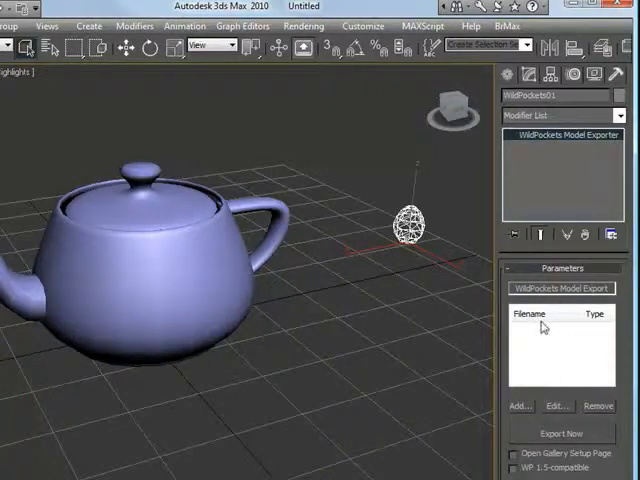
mouse_move(558, 406)
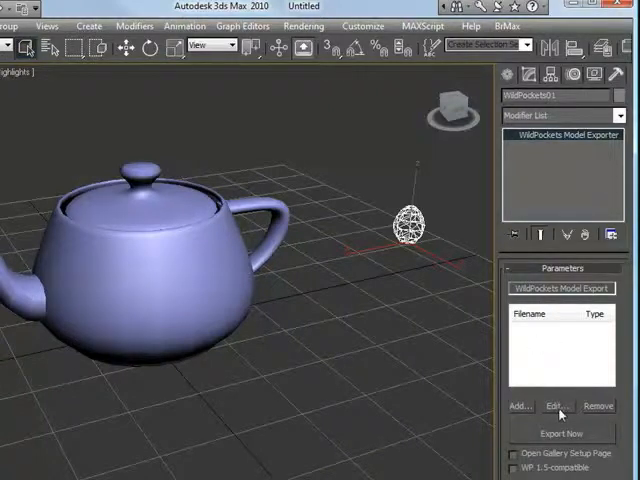
mouse_move(519, 417)
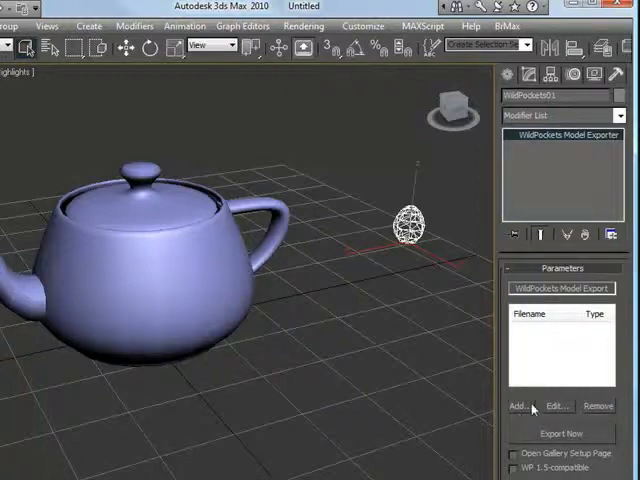
Add an export entry with UserID and library filename 'teapot Max Test', exporting the entire scene
click(518, 406)
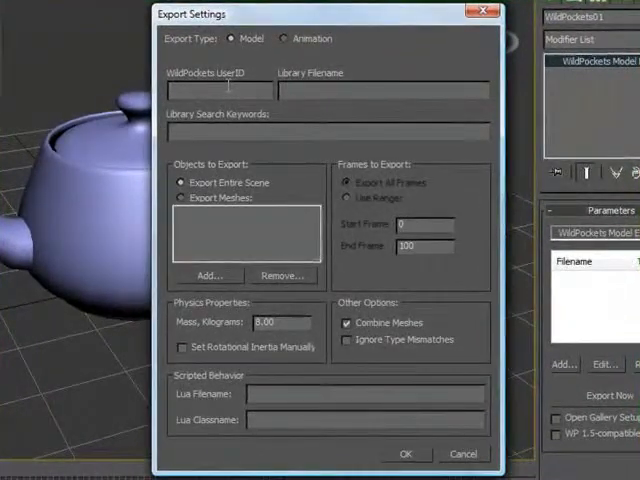
text(Nikkio)
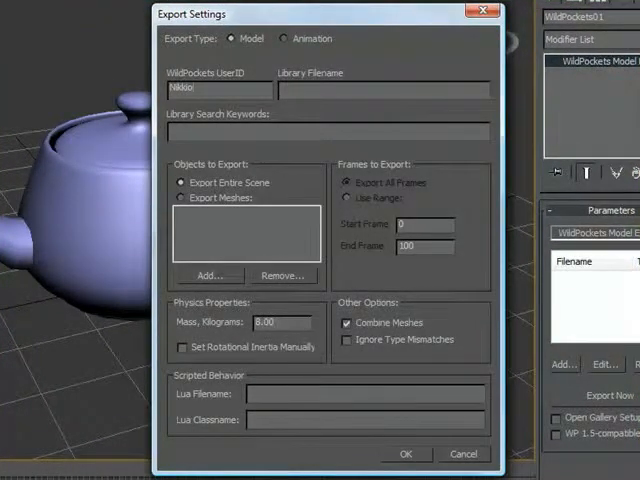
mouse_move(368, 108)
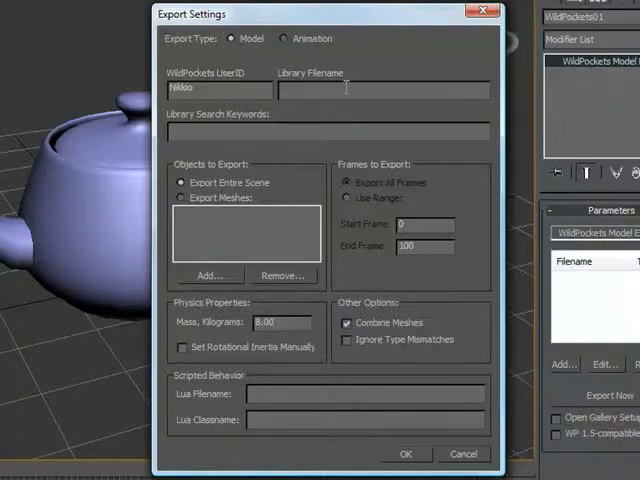
text(test)
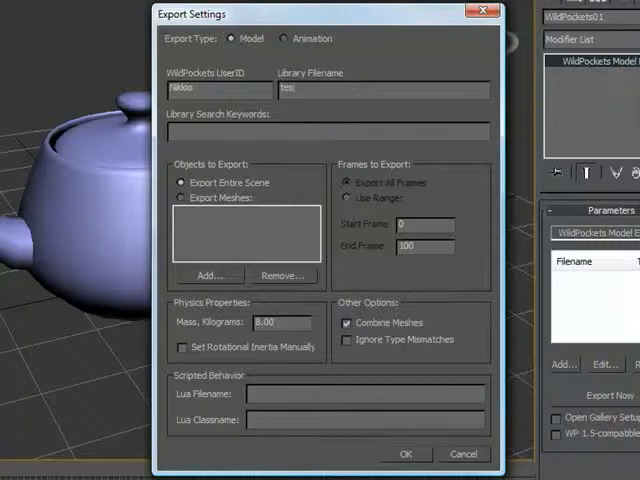
text(teapot)
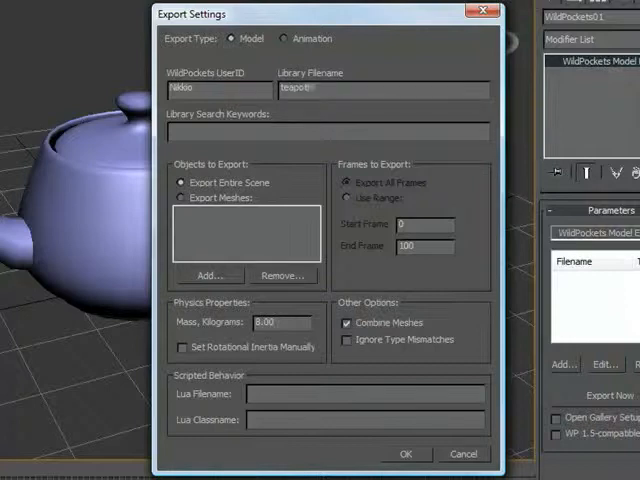
text(MaxTest)
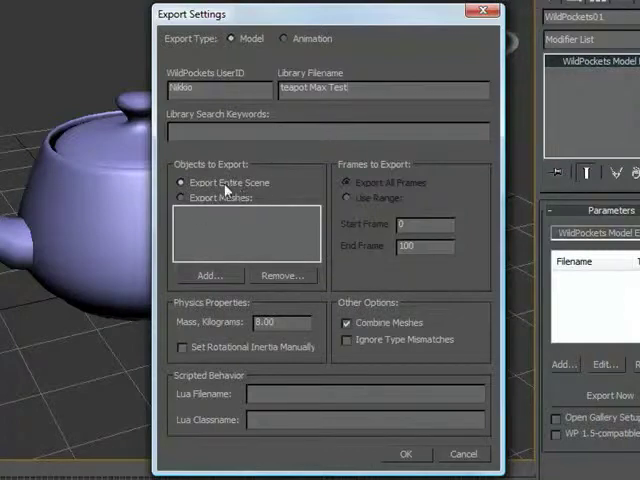
click(178, 197)
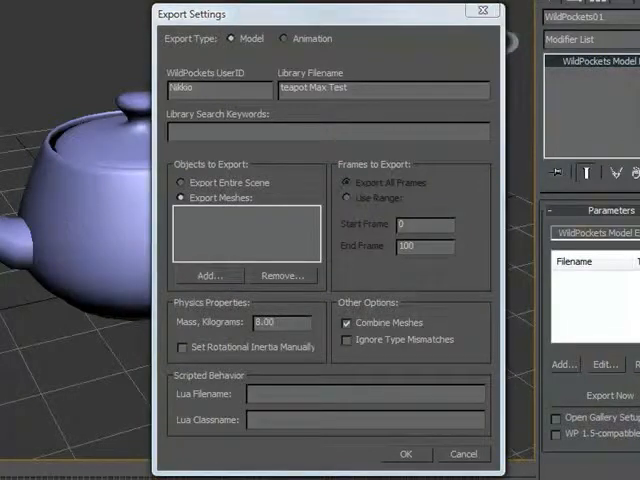
click(209, 275)
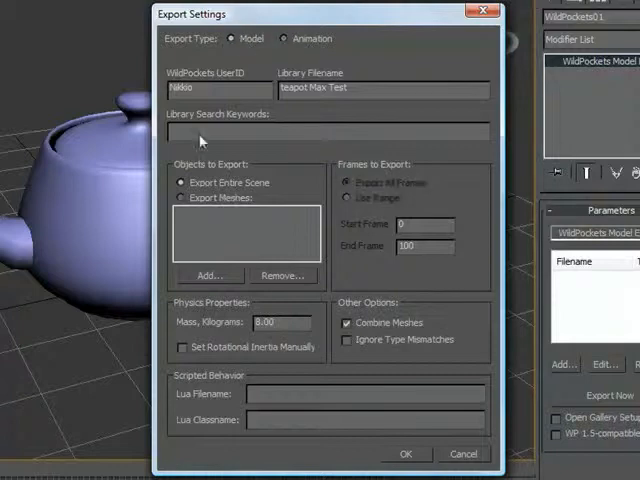
mouse_move(267, 247)
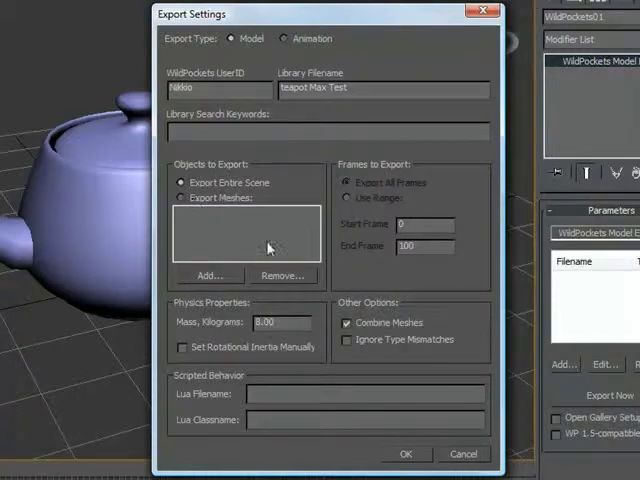
mouse_move(30, 185)
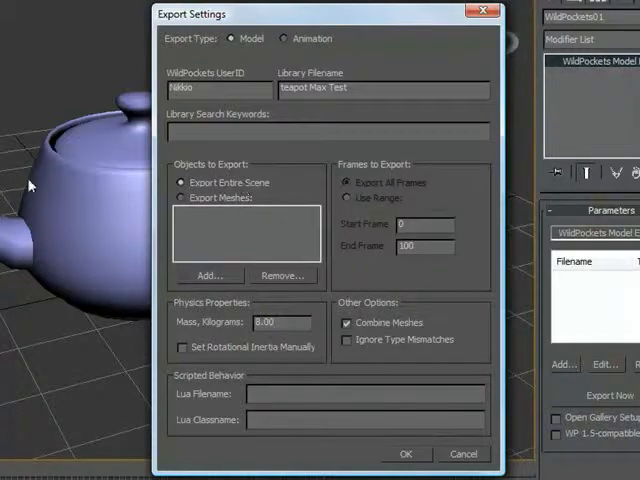
mouse_move(432, 127)
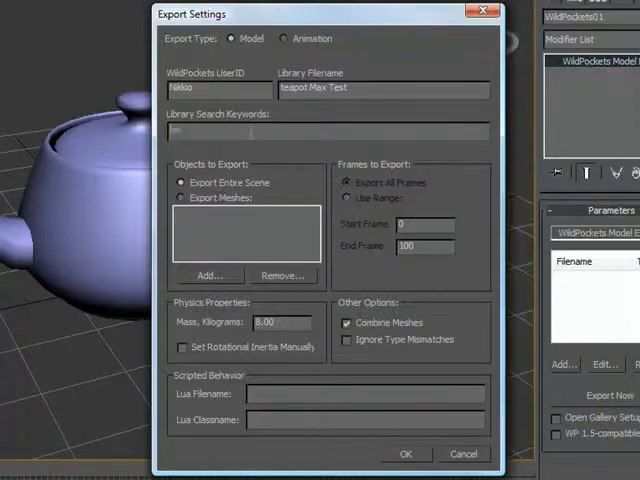
Enter search keywords 'teapot, test model' and set the mass to 50 kg
text(teapot,)
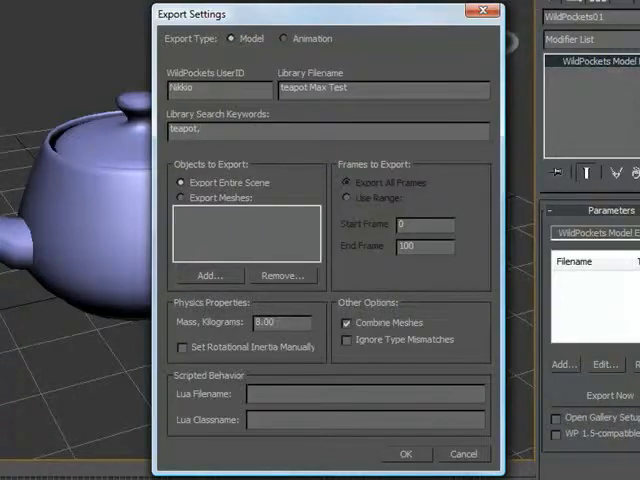
text(test)
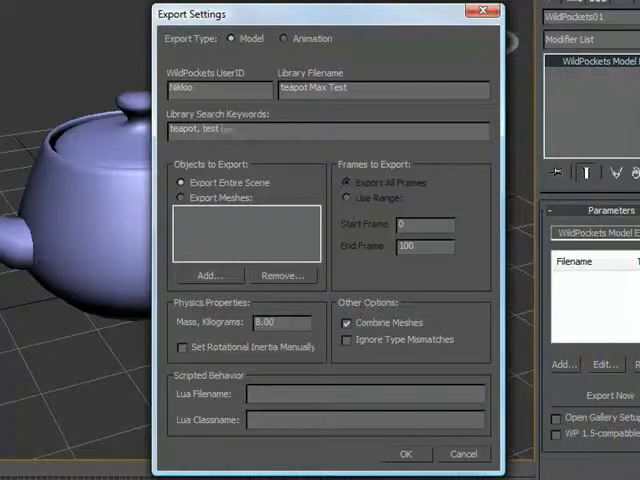
text(model,)
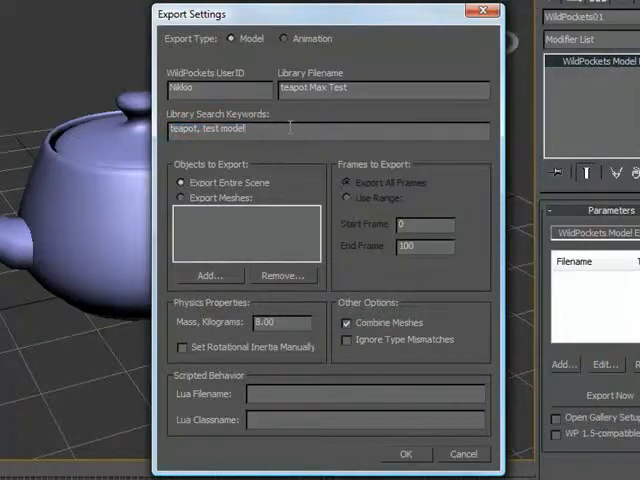
triple_click(282, 322)
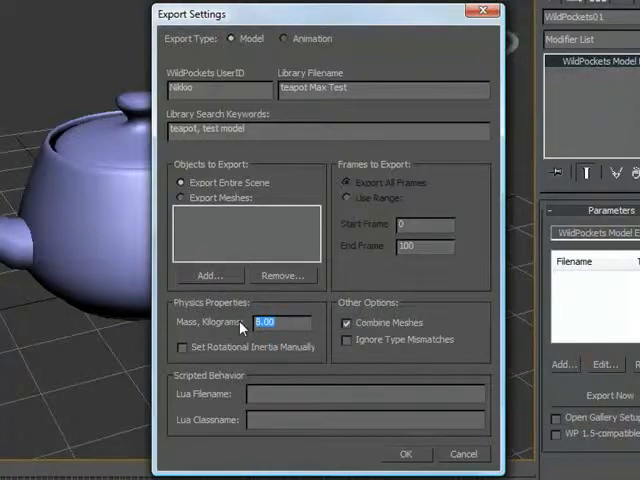
text(50)
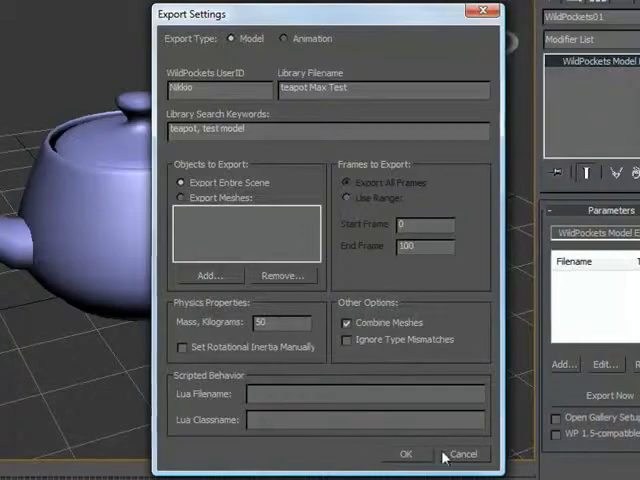
Confirm the settings so teapot Max Test is listed, then review the entry via Edit
click(405, 454)
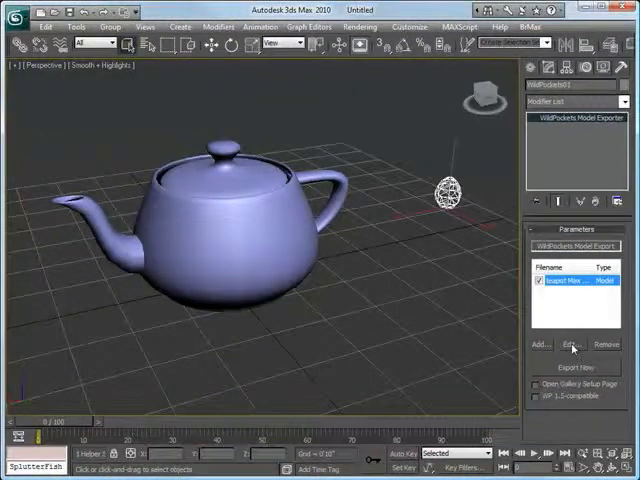
click(573, 345)
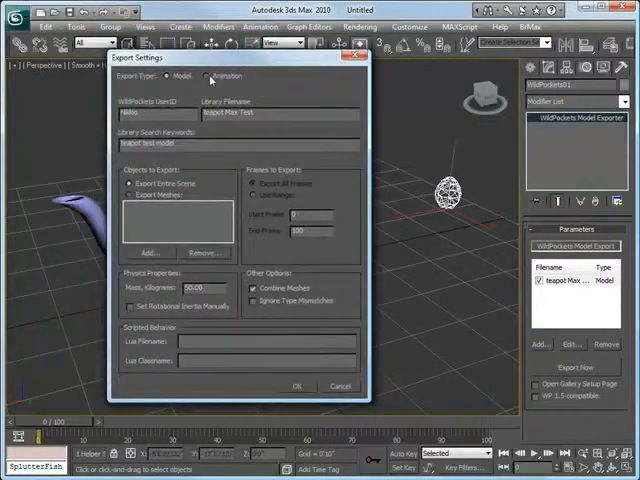
click(339, 386)
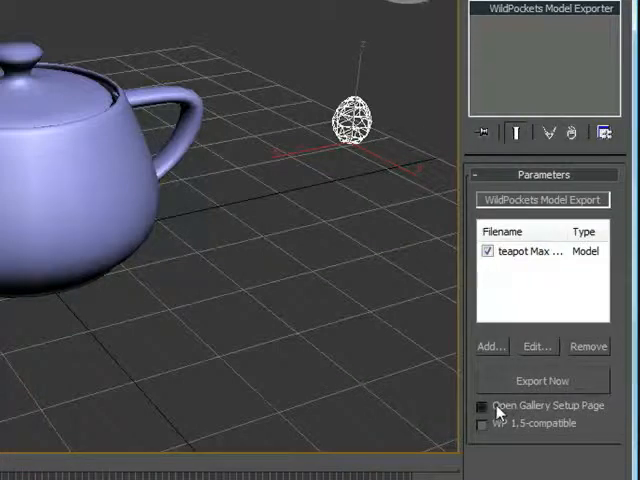
Enable Open Gallery Setup Page and launch Export Now for the teapot model
click(482, 406)
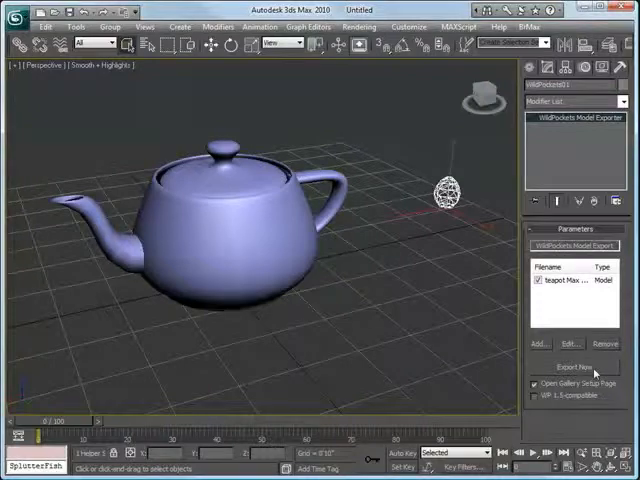
click(570, 367)
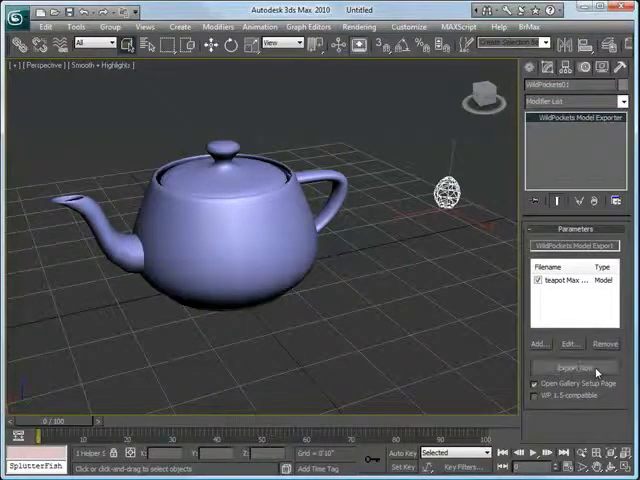
Enter the WildPockets account password and submit it to send the export
click(567, 368)
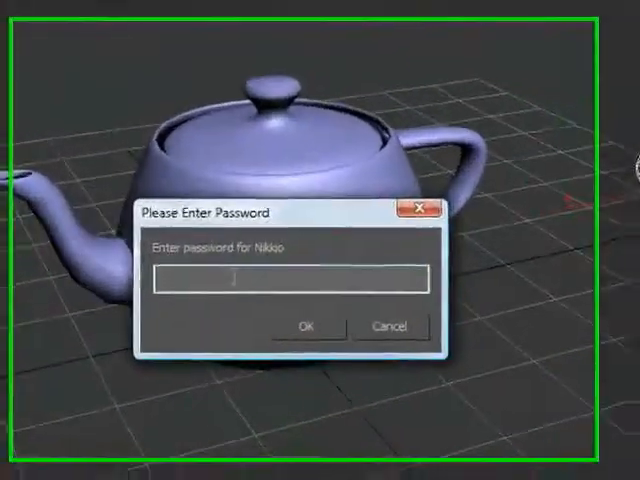
text(password)
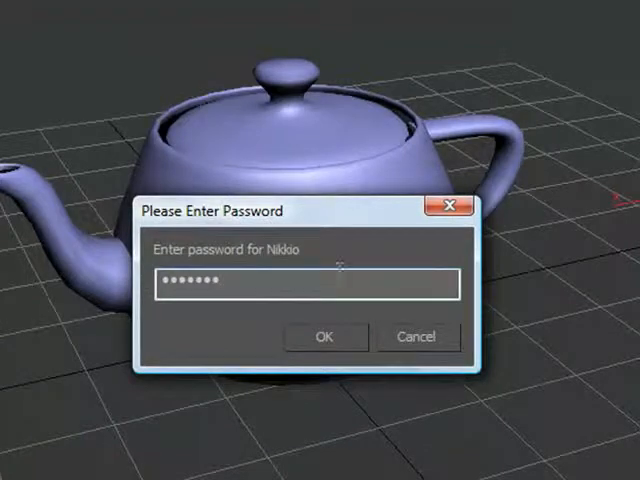
click(324, 337)
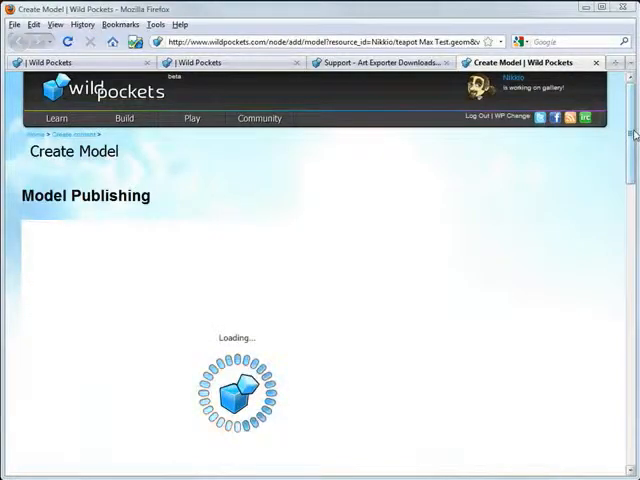
Scroll the Create Model page down to the model preview and Title field
scroll(down, 3)
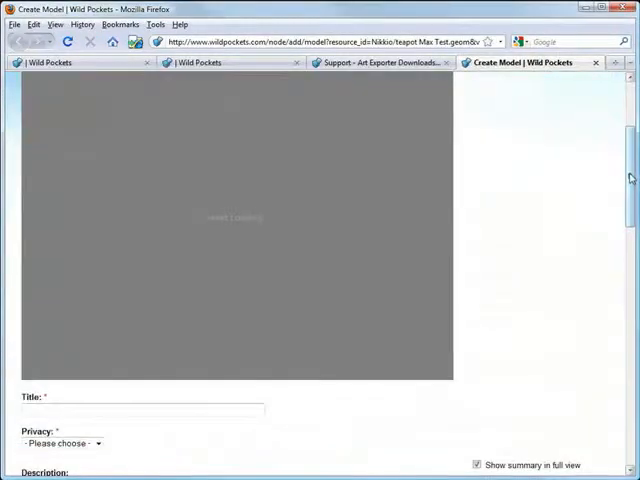